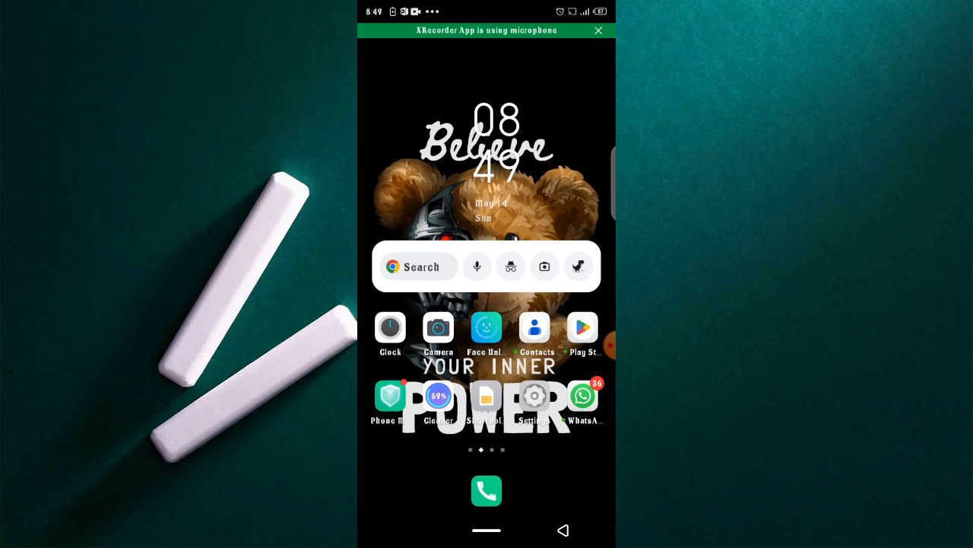
- Reach the Date & time page via the System section of Settings
left_click(535, 396)
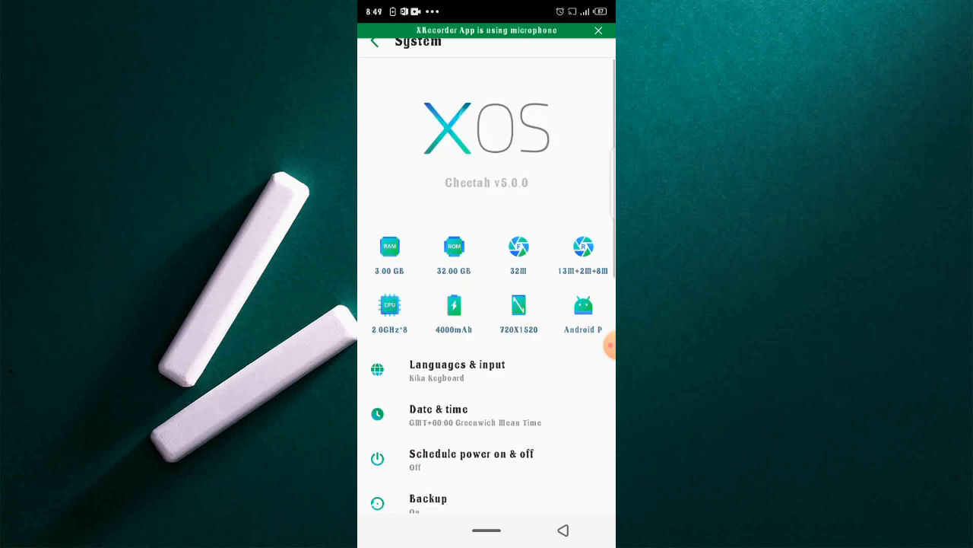
scroll("down", 3)
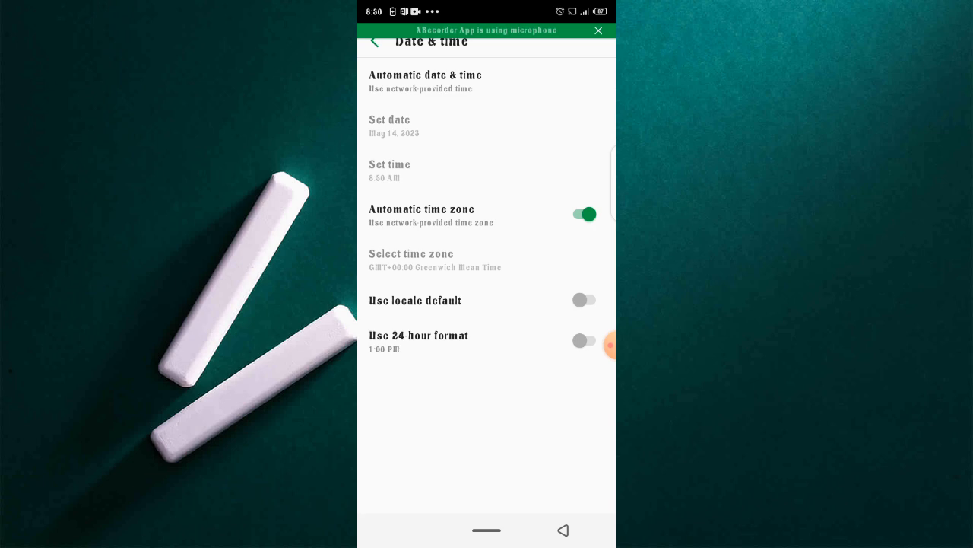
- Switch Automatic date & time to Off so date and time become editable
left_click(608, 345)
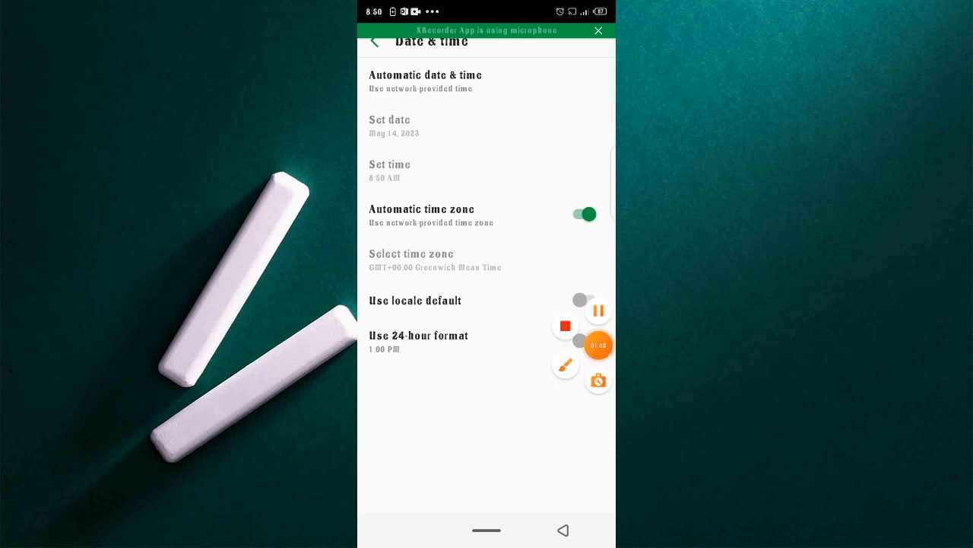
left_click(566, 366)
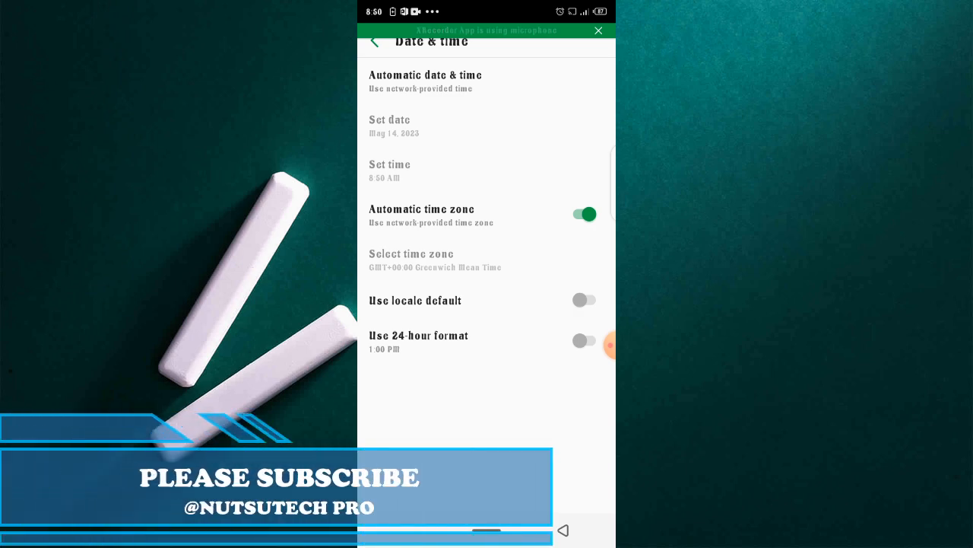
left_click(426, 82)
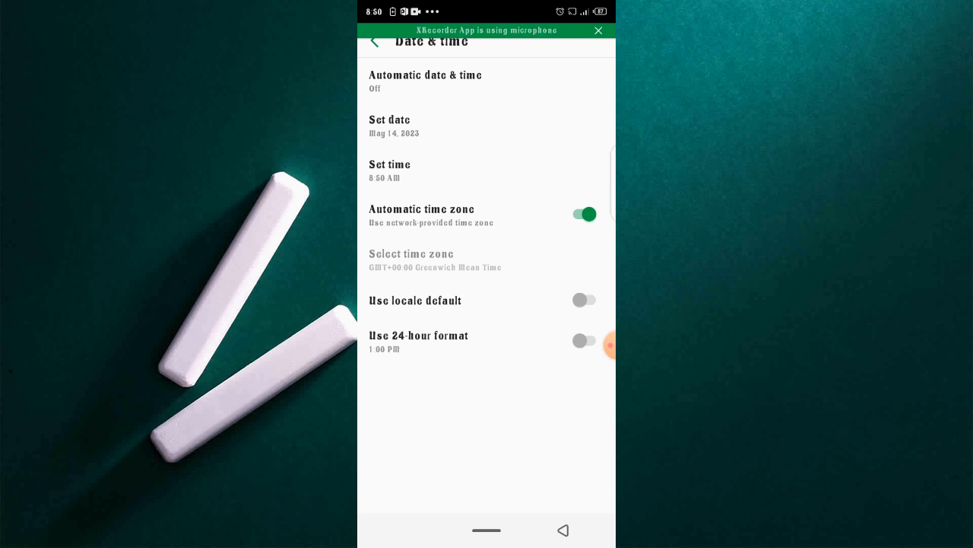
left_click(610, 346)
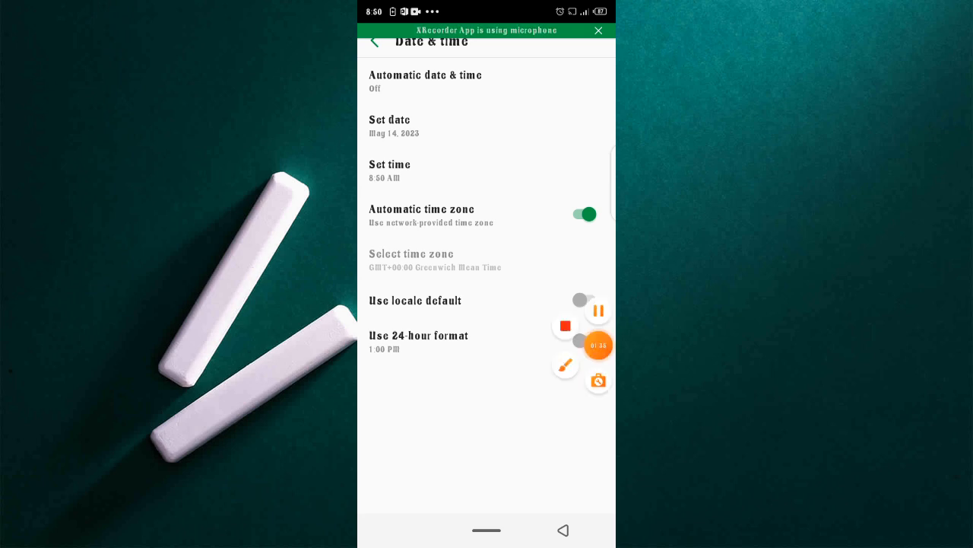
left_click(565, 365)
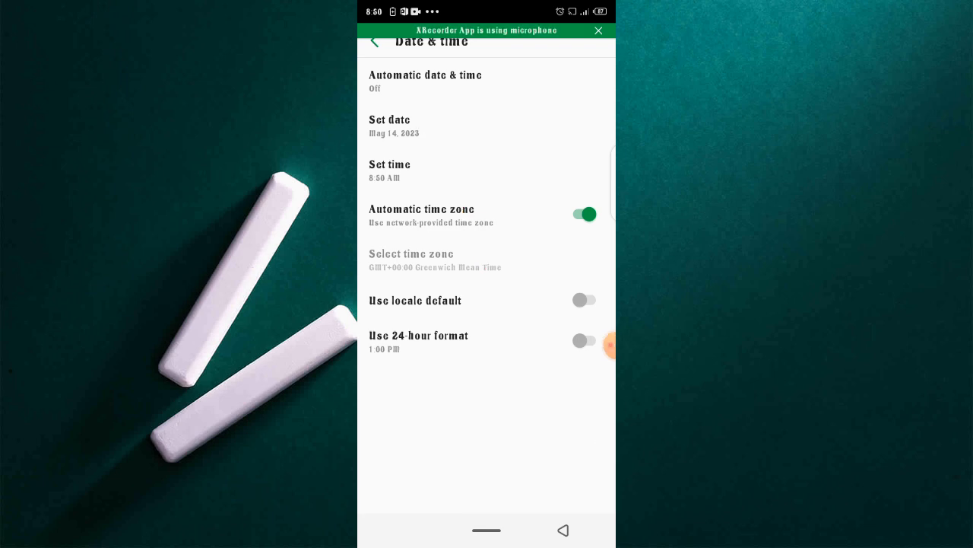
- Set the date to May 15, 2023 and dismiss the alarm notification
left_click(390, 125)
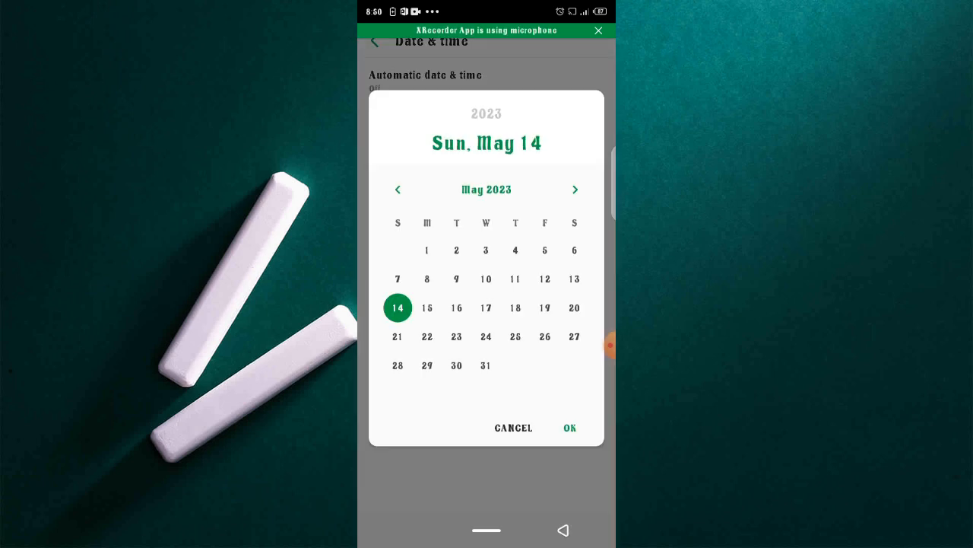
left_click(426, 307)
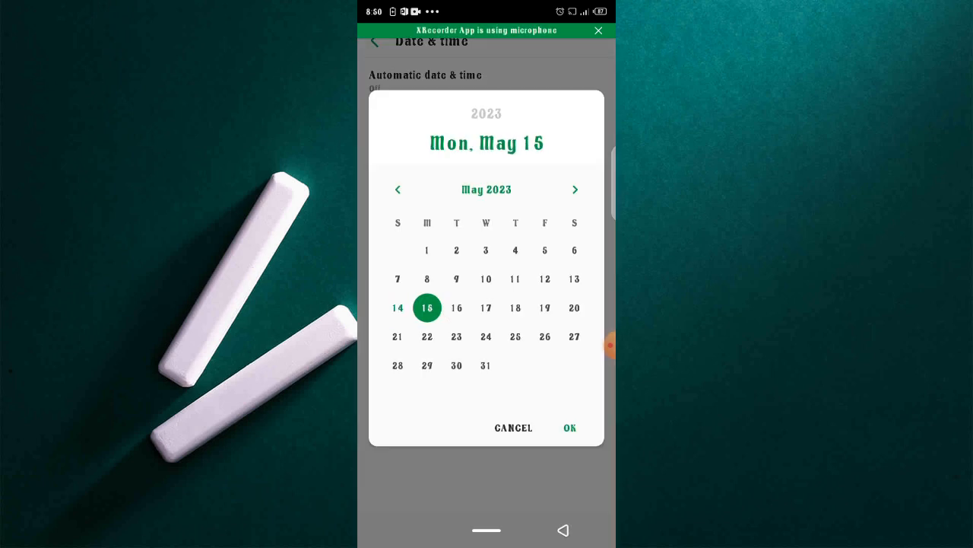
left_click(568, 428)
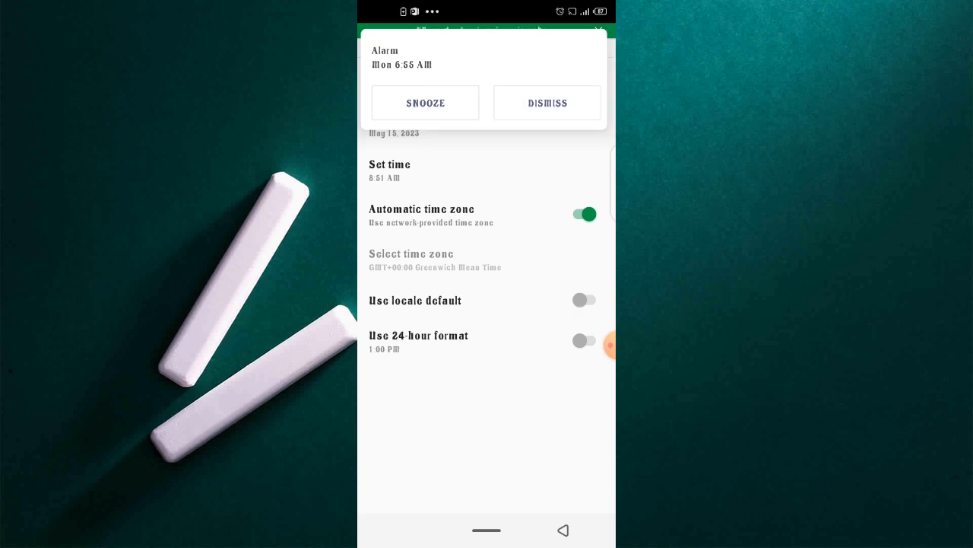
left_click(547, 104)
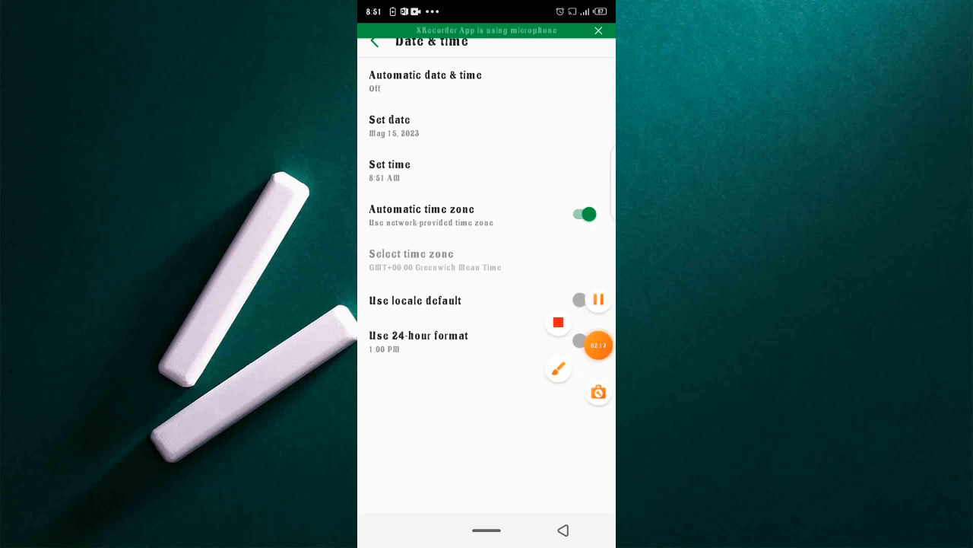
- Set the time to 12:05 AM and leave the date and time settings
left_click(560, 368)
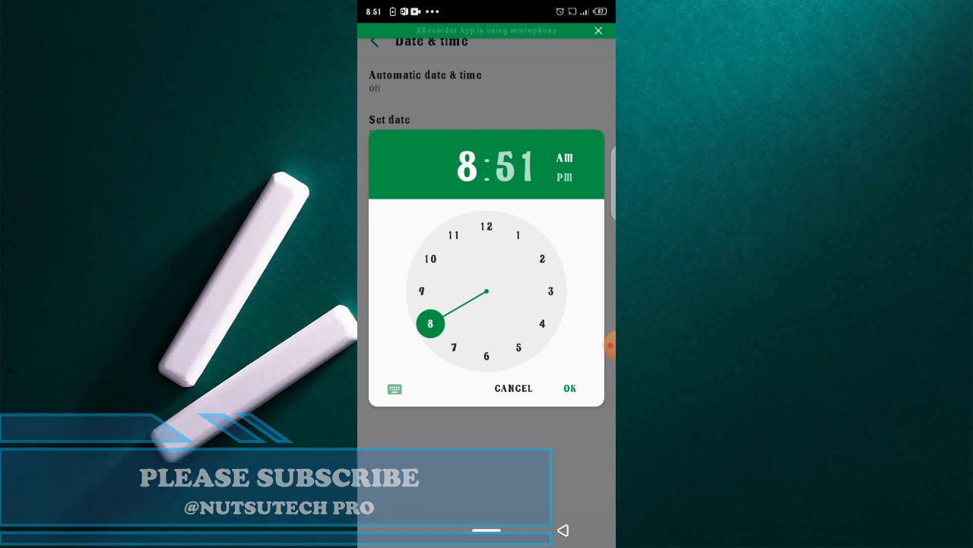
left_click(486, 225)
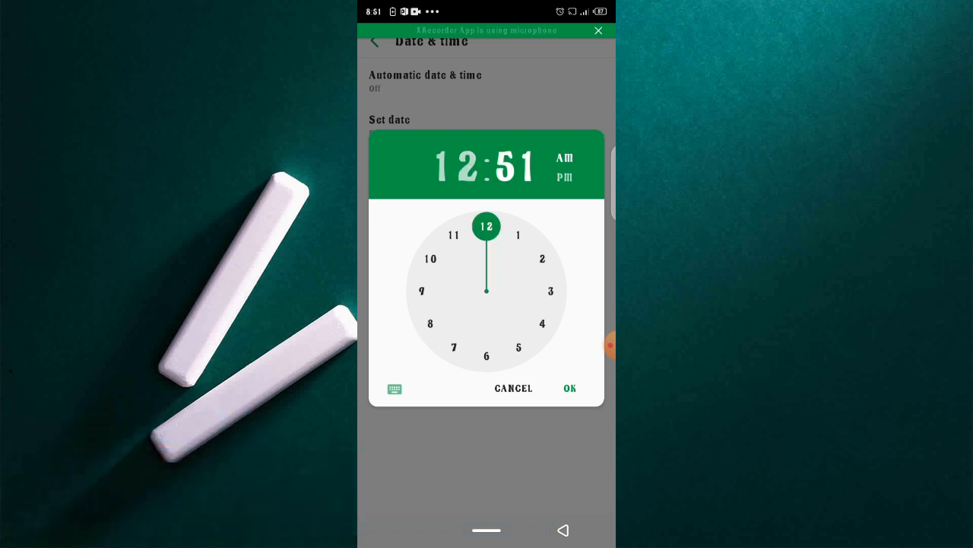
left_click(517, 165)
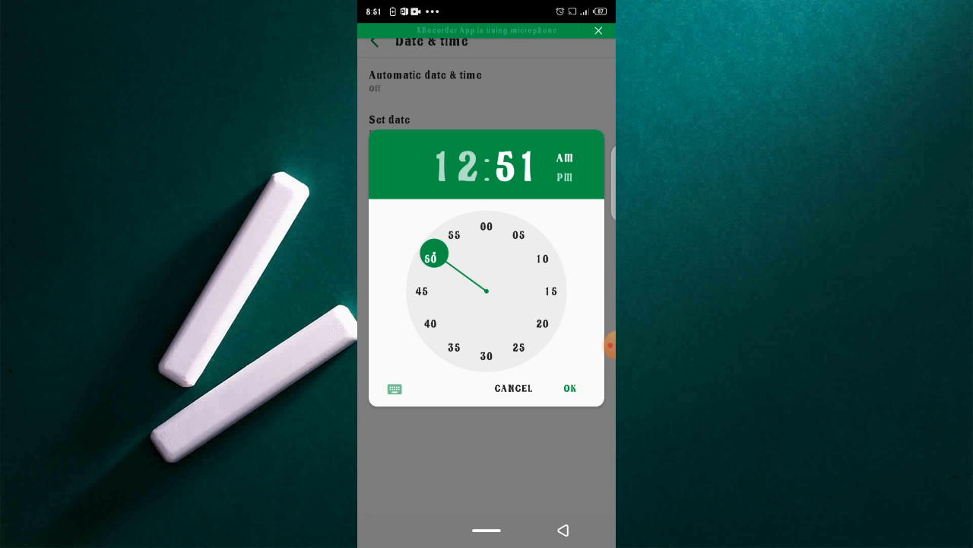
left_click(519, 234)
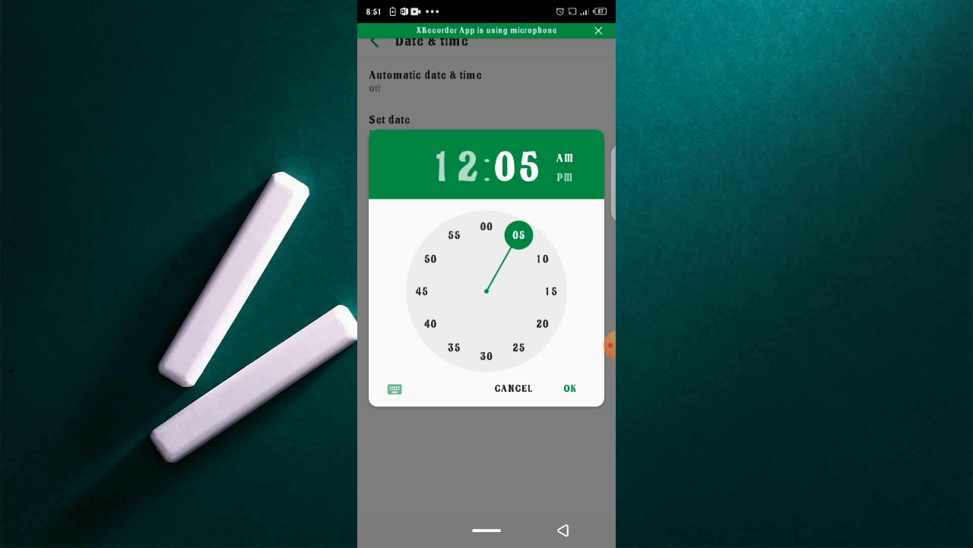
left_click(568, 388)
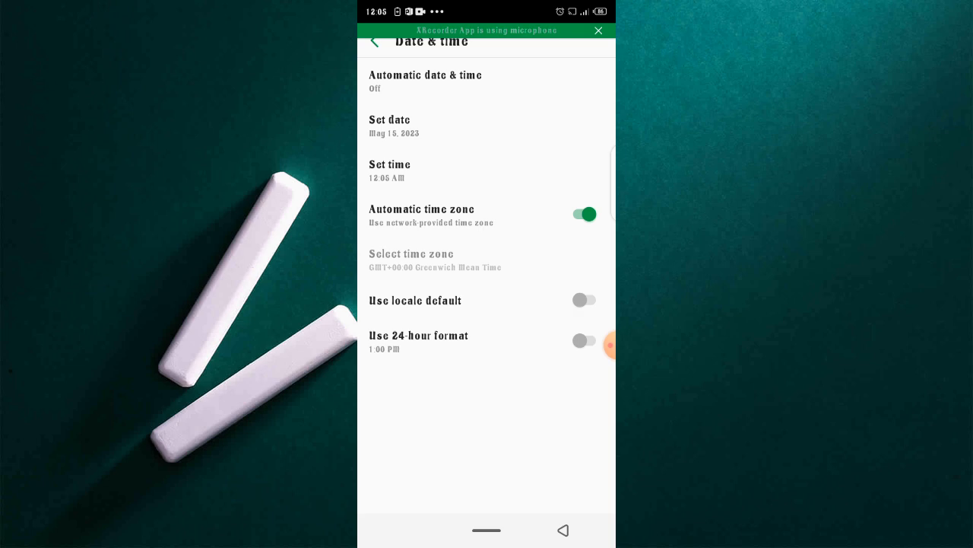
left_click(563, 529)
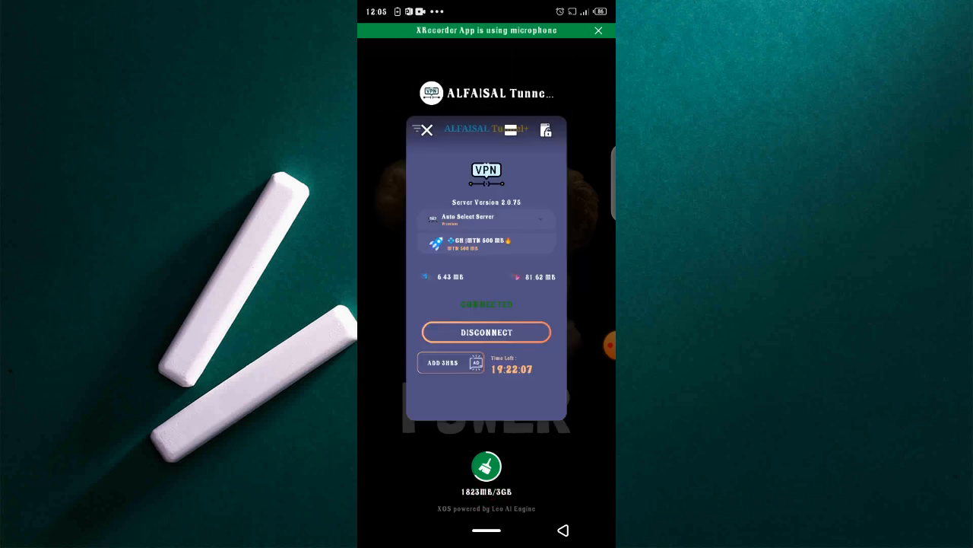
- From the home screen, bring up the Phone app's Recents call log
left_click(425, 129)
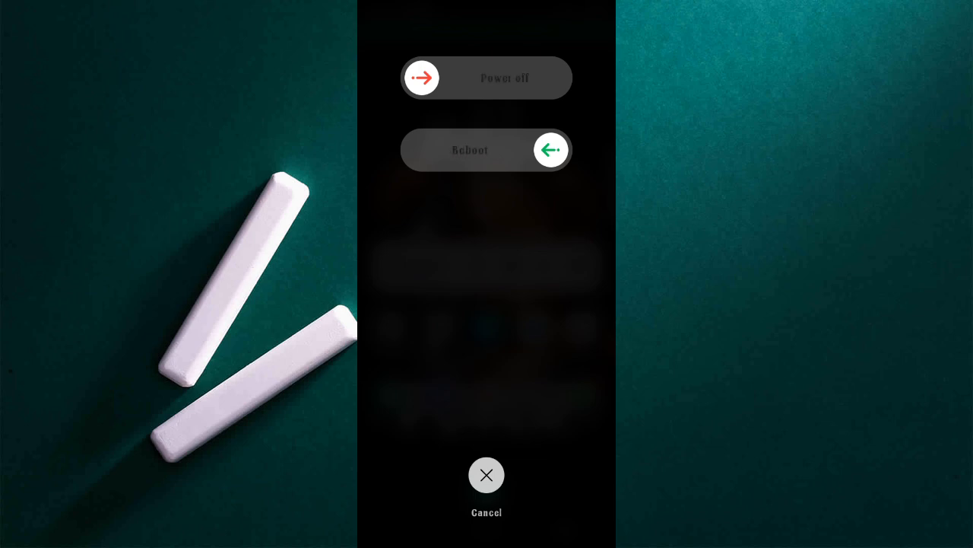
left_click(487, 475)
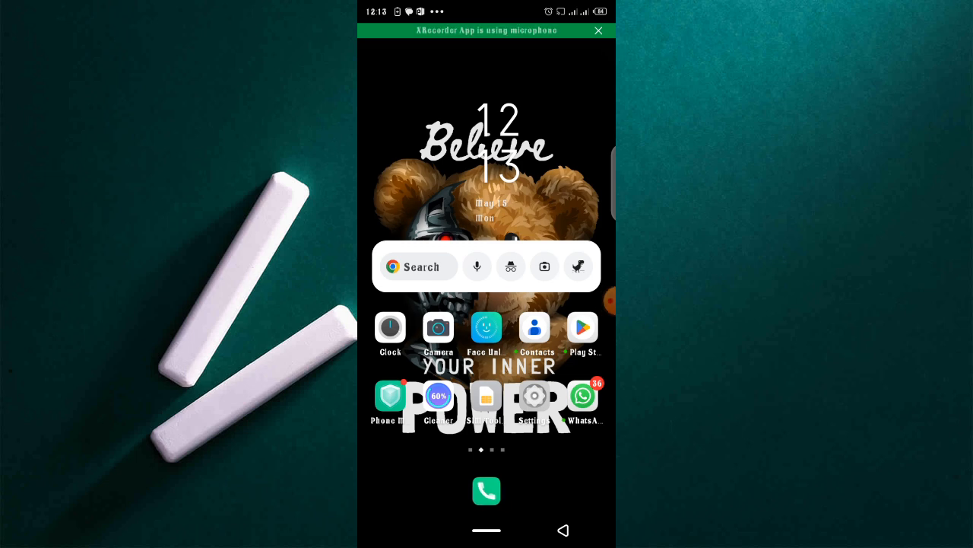
left_click(486, 490)
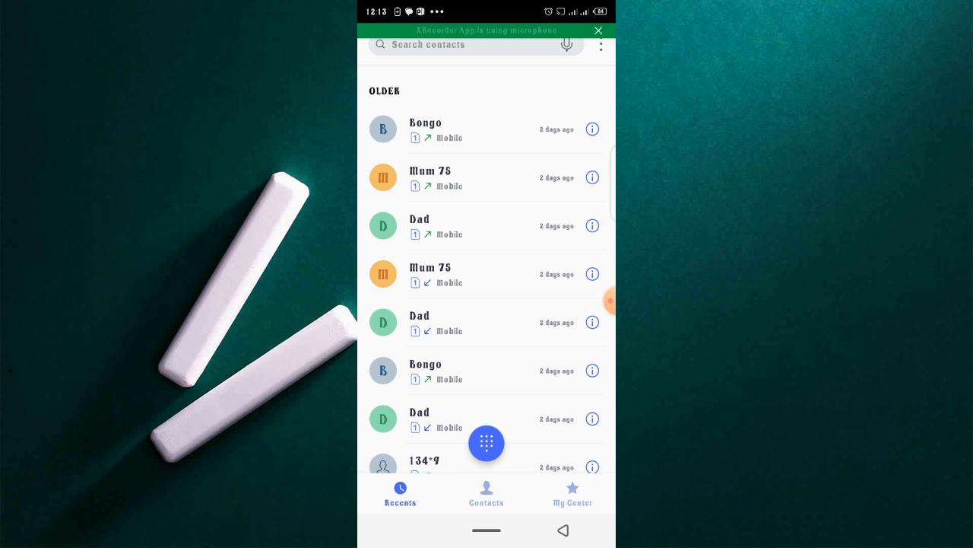
- Dial the *138# bundle portal code from the dial pad
left_click(487, 443)
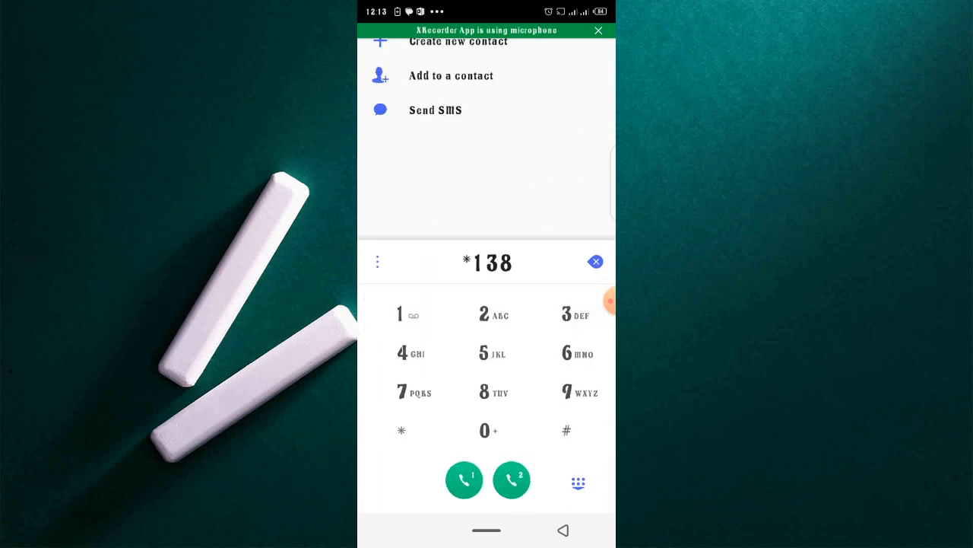
left_click(566, 429)
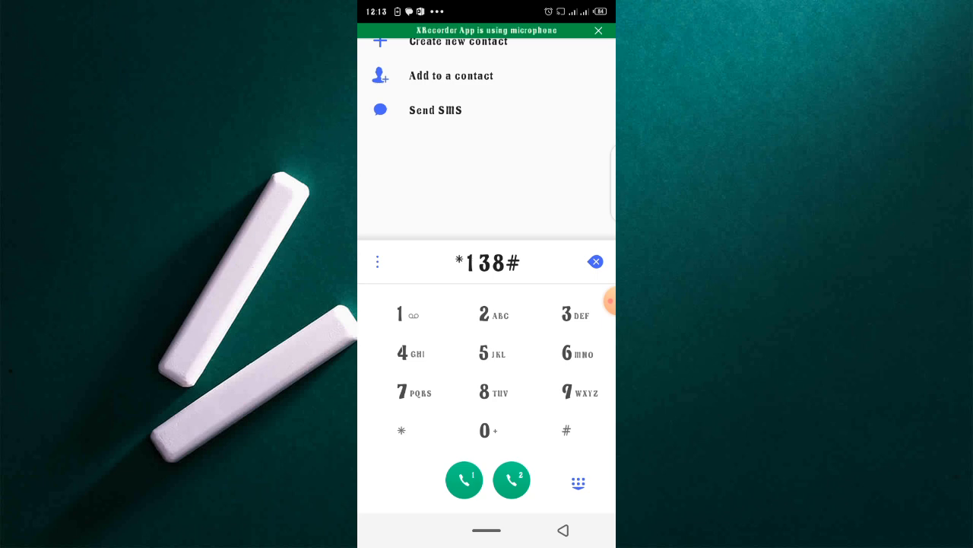
left_click(466, 480)
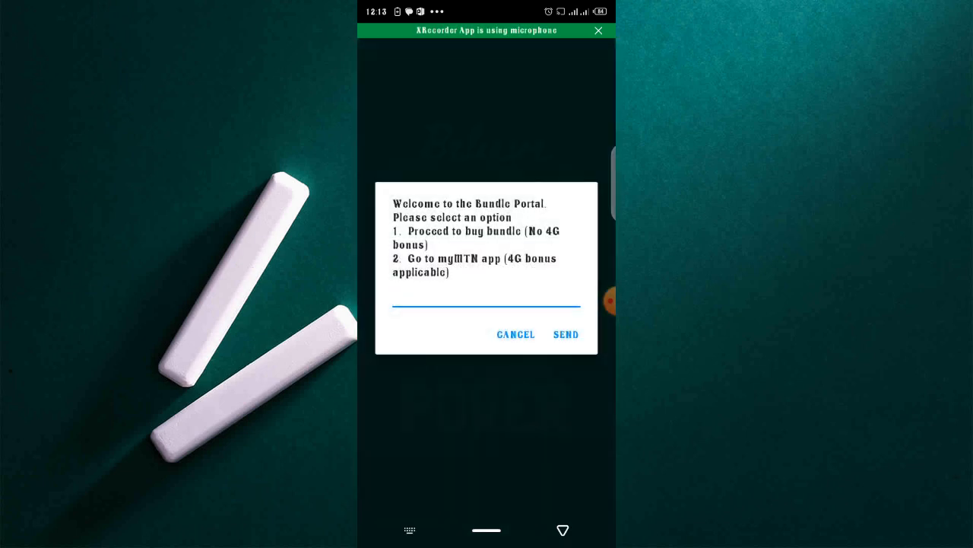
- Navigate the USSD menu to Check Bundle Balance, showing Flexi Midnight Bundle 1244MB, bonus 0
left_click(566, 334)
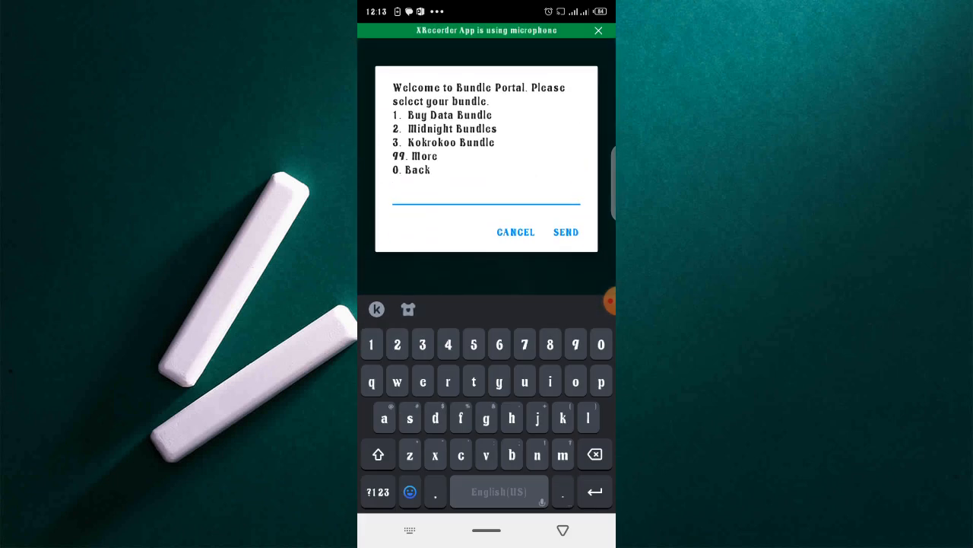
left_click(566, 231)
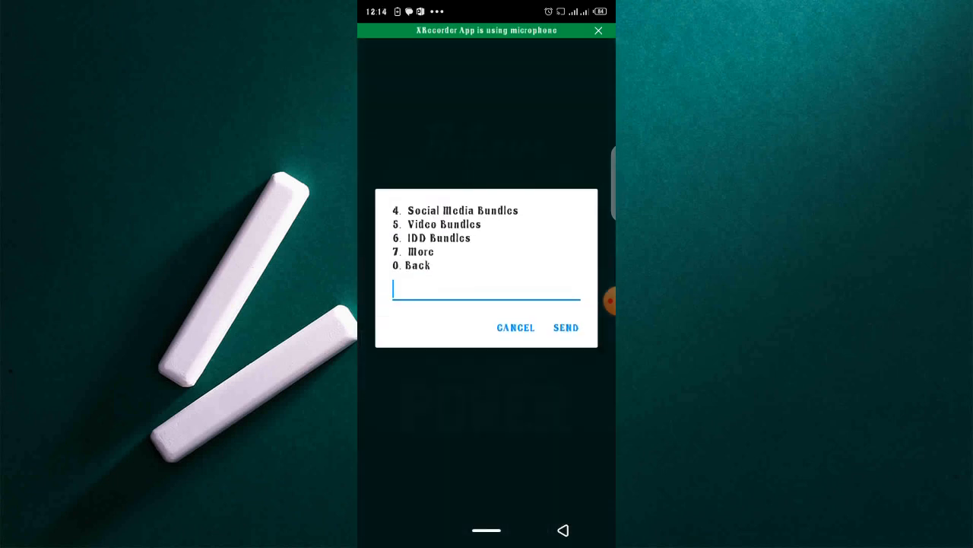
left_click(566, 327)
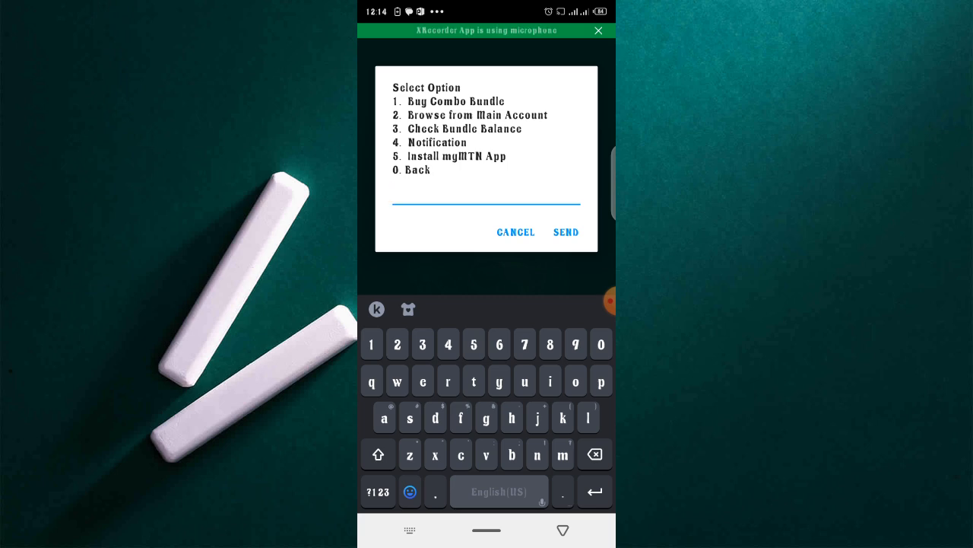
left_click(566, 231)
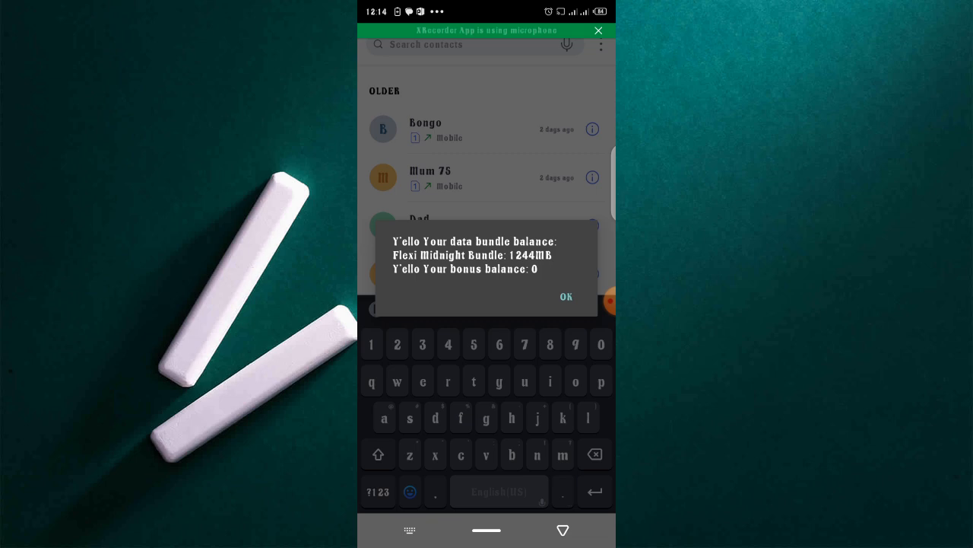
- Browse the Google results for 'lebron' and load the LeBron James Wikipedia article
left_click(565, 295)
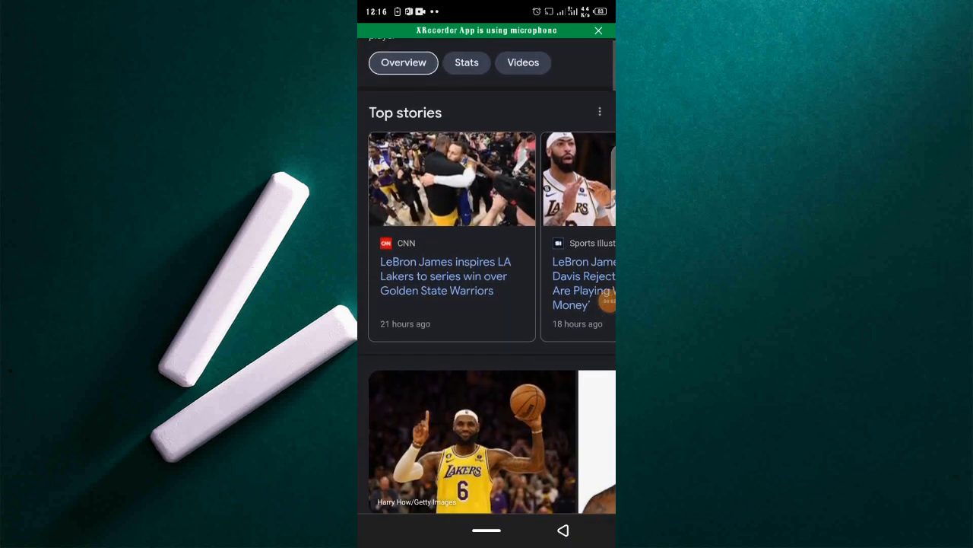
scroll("down", 3)
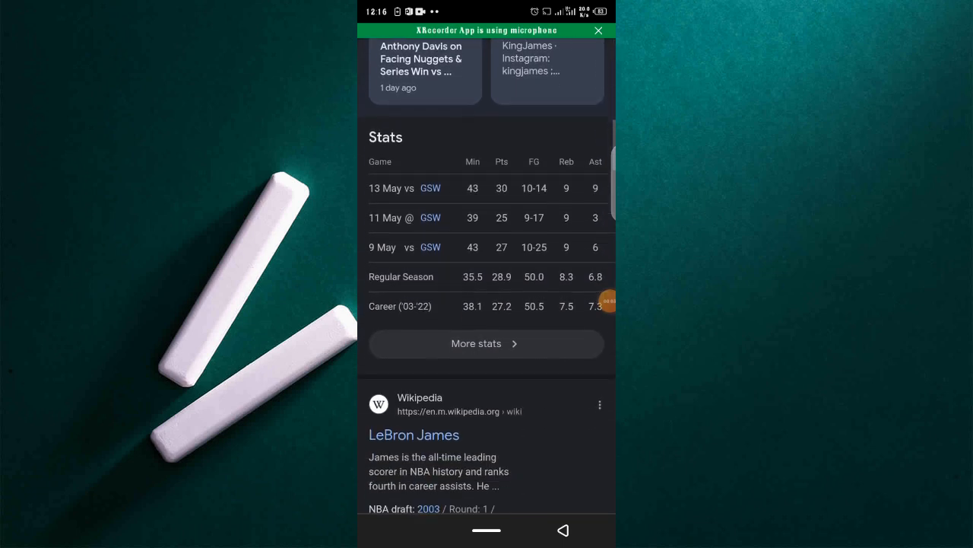
scroll("down", 3)
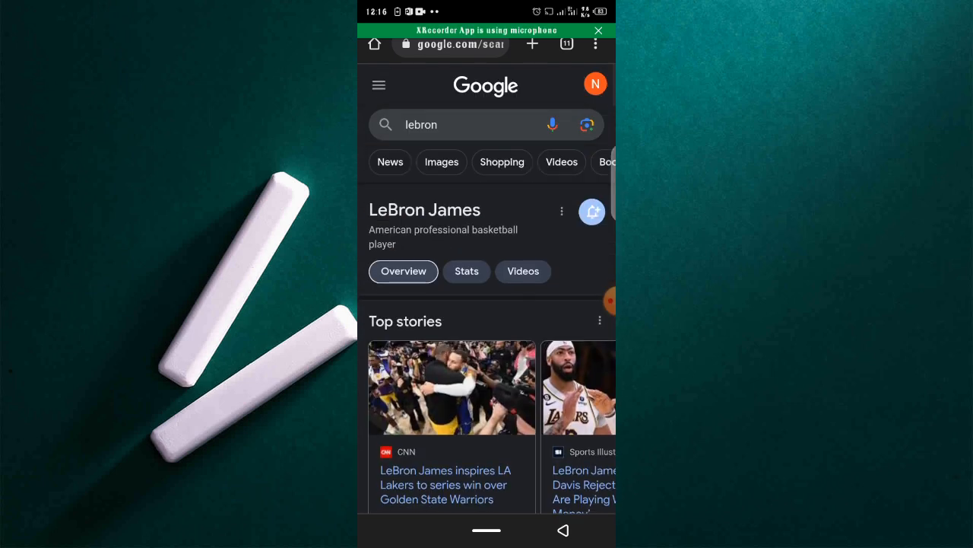
scroll("down", 3)
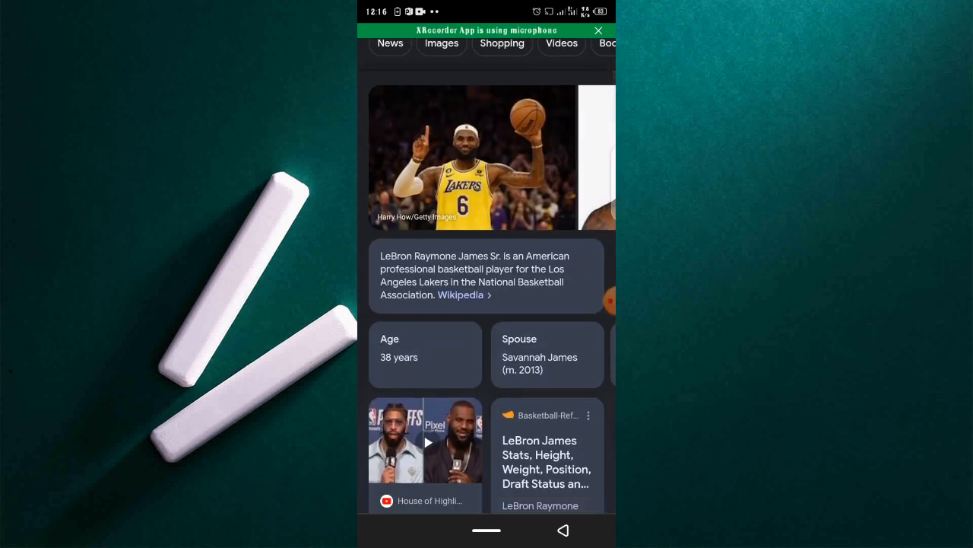
scroll("down", 3)
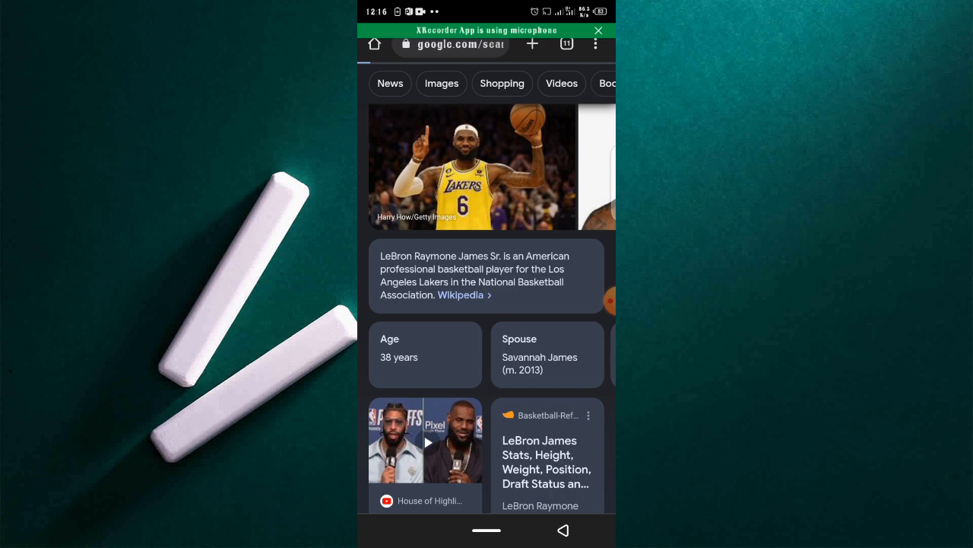
left_click(459, 295)
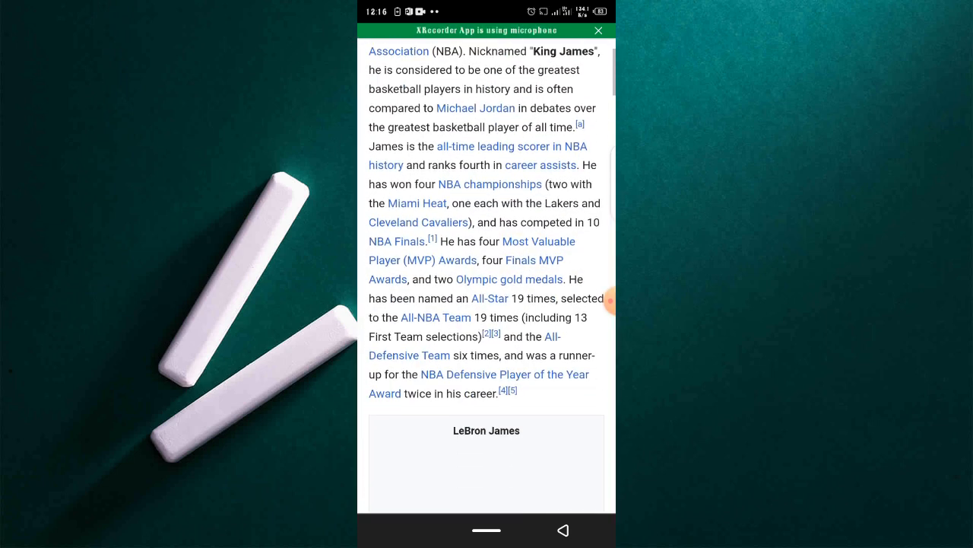
- Scroll the Wikipedia article, then go back to the search results
scroll("down", 3)
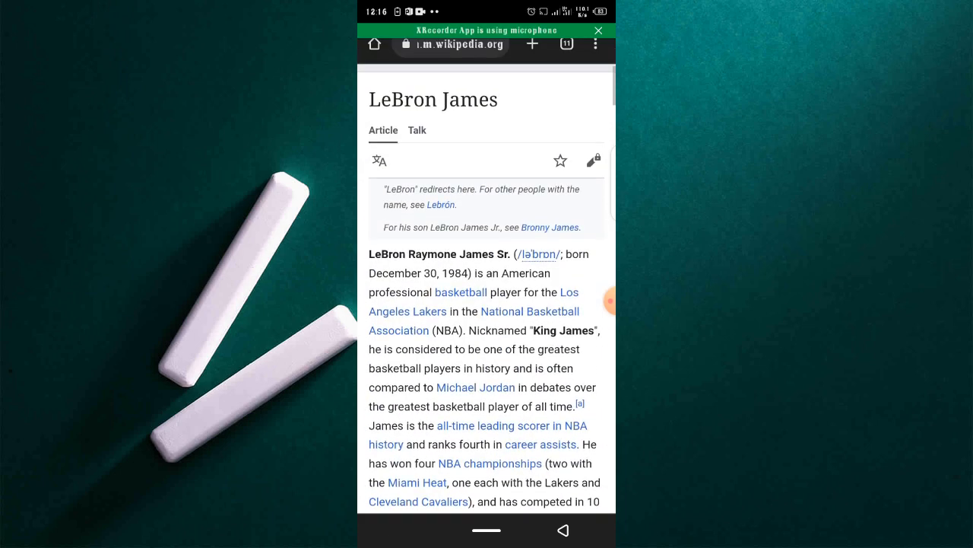
scroll("down", 3)
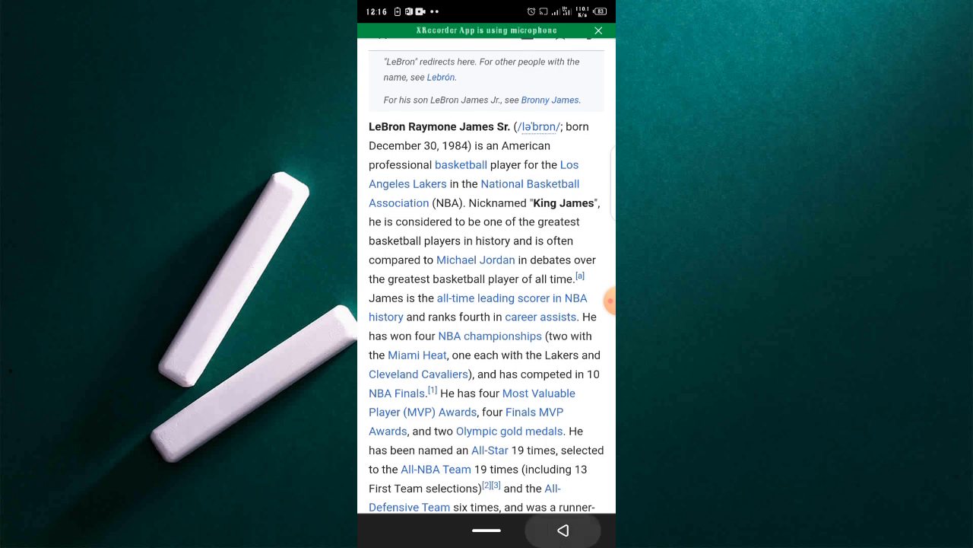
left_click(563, 530)
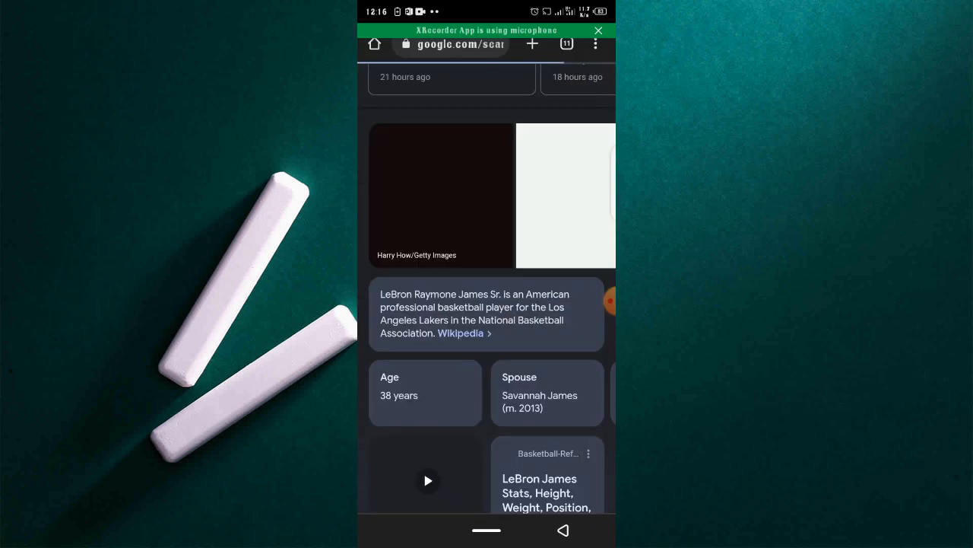